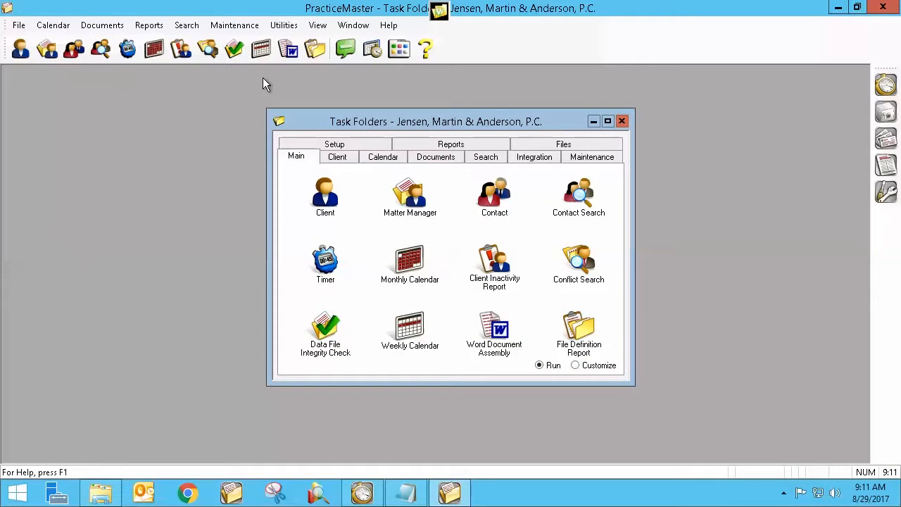
{"action": "mouse_move", "coordinate": [313, 83]}
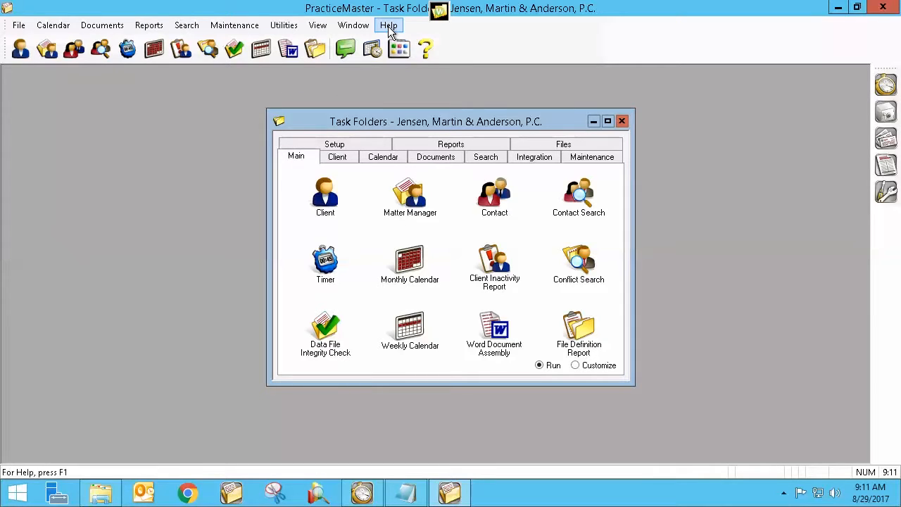
- Show the version info from Help, bring up the eNote inbox and start a blank new eNote
{"action": "left_click", "coordinate": [389, 26]}
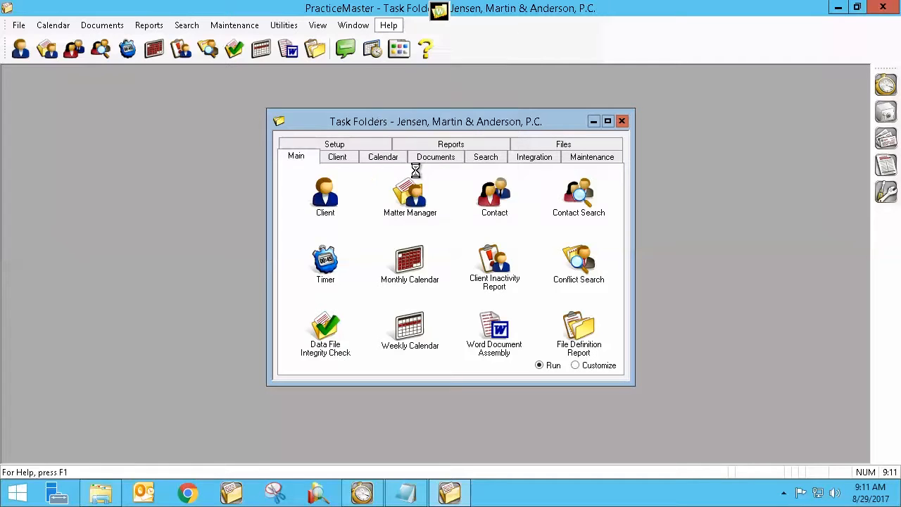
{"action": "left_click", "coordinate": [388, 25]}
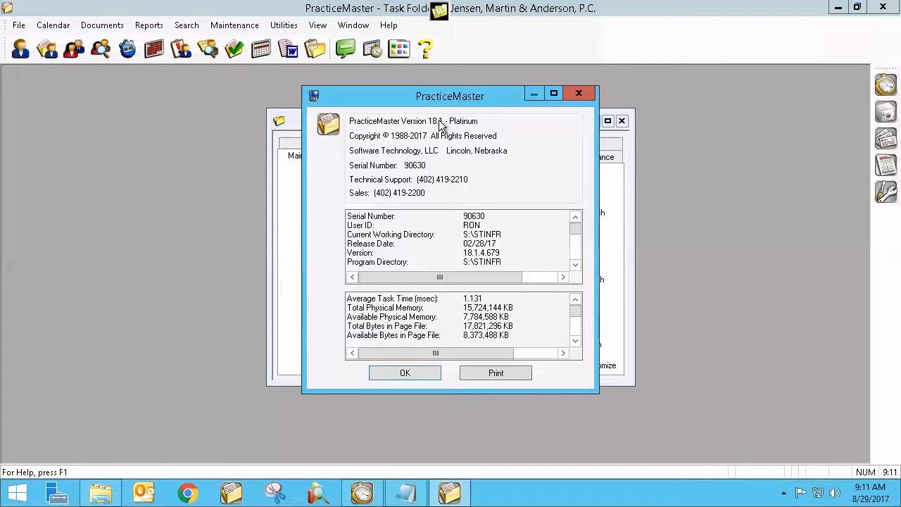
{"action": "mouse_move", "coordinate": [451, 125]}
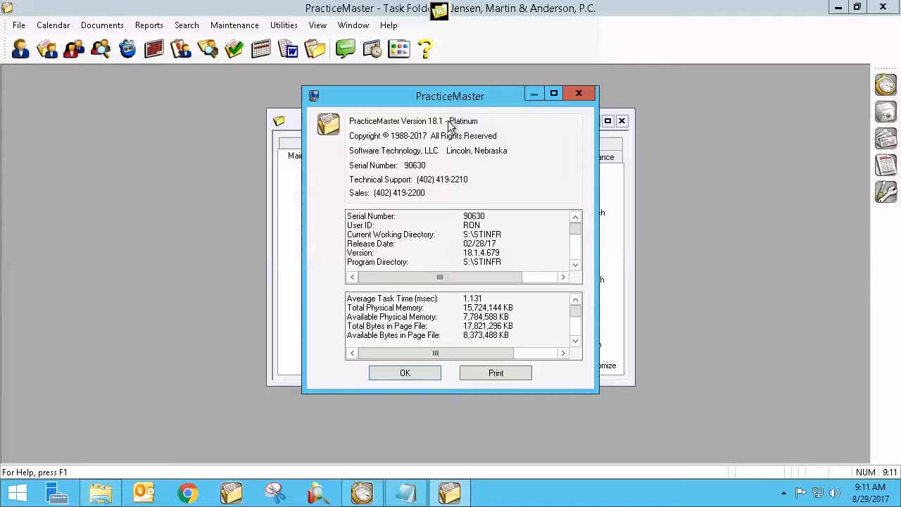
{"action": "mouse_move", "coordinate": [472, 132]}
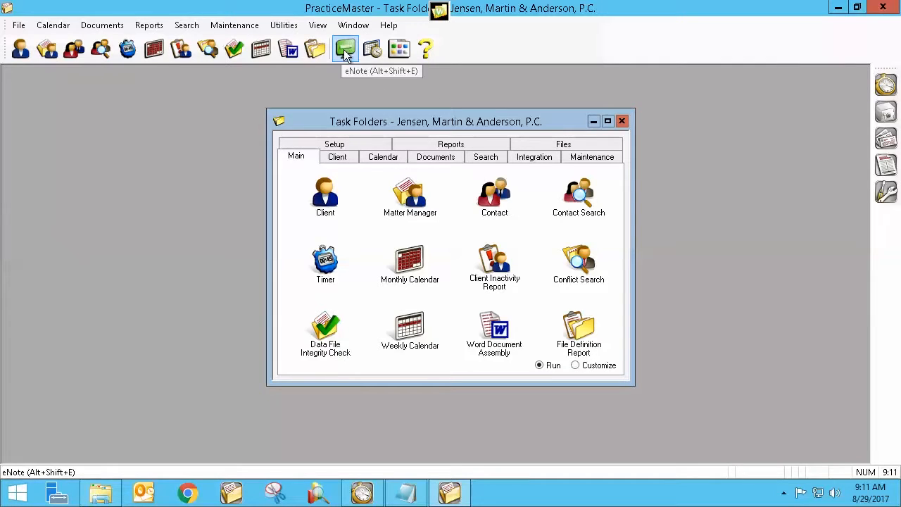
{"action": "left_click", "coordinate": [345, 48]}
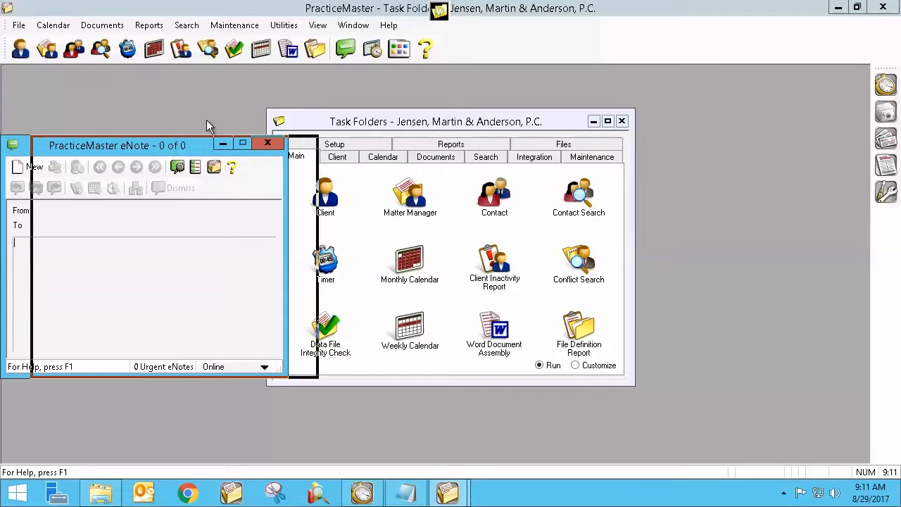
{"action": "left_click_drag", "start_coordinate": [116, 145], "coordinate": [192, 79]}
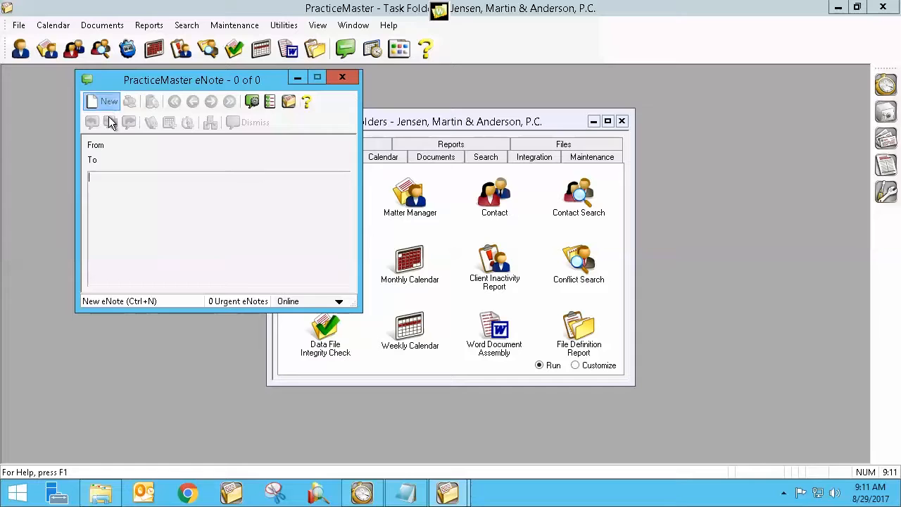
{"action": "left_click", "coordinate": [109, 101]}
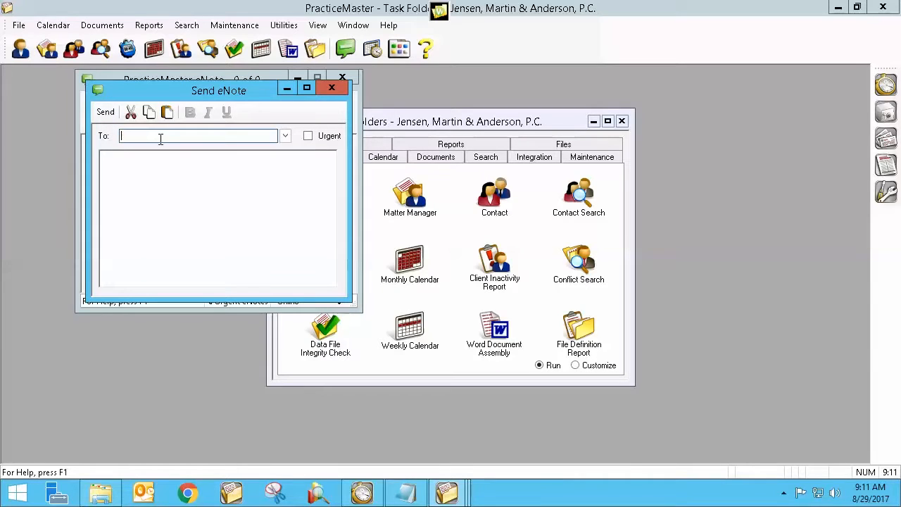
- Choose RON (not ROBERT) as the recipient from the Multiple User/Group Lookup list
{"action": "left_click", "coordinate": [285, 135]}
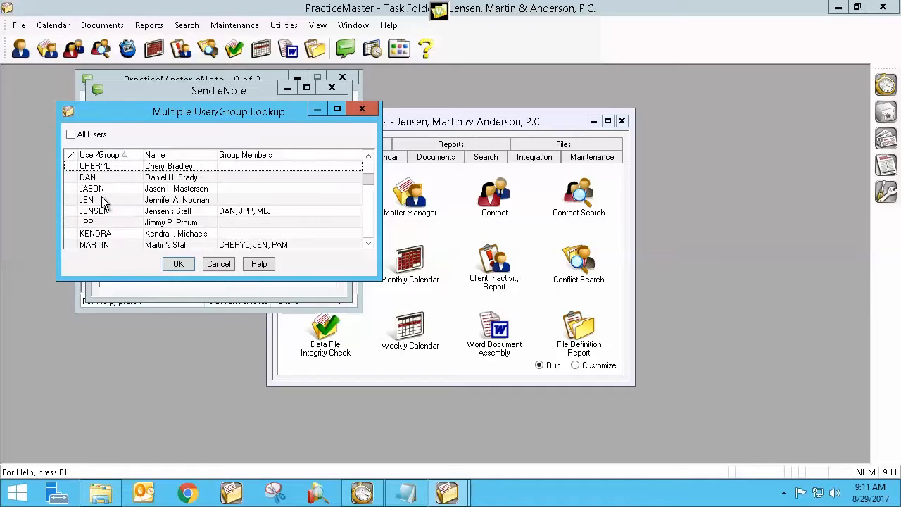
{"action": "scroll", "scroll_direction": "down", "scroll_amount": 3}
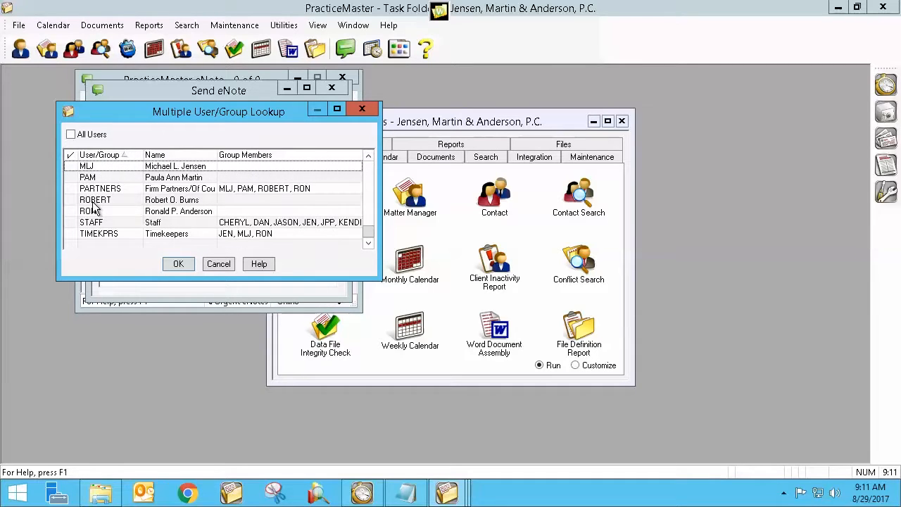
{"action": "mouse_move", "coordinate": [73, 205]}
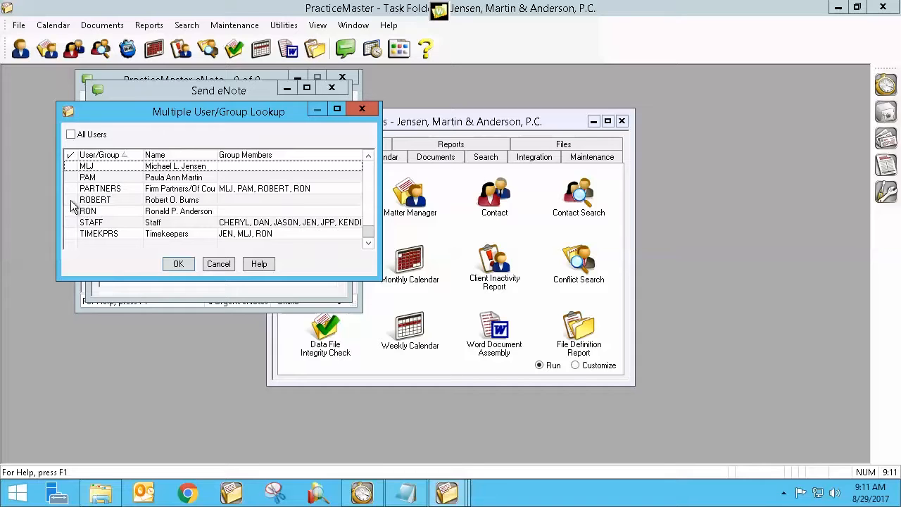
{"action": "left_click", "coordinate": [94, 200]}
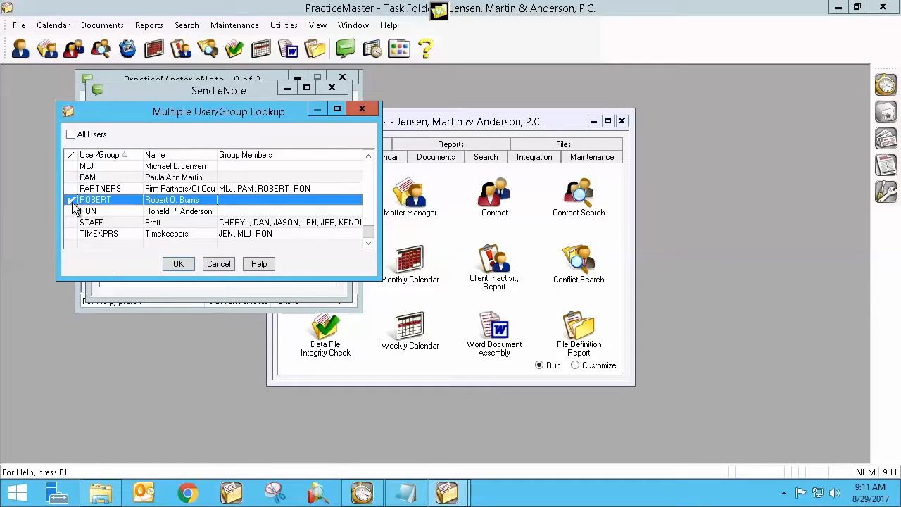
{"action": "left_click", "coordinate": [87, 211]}
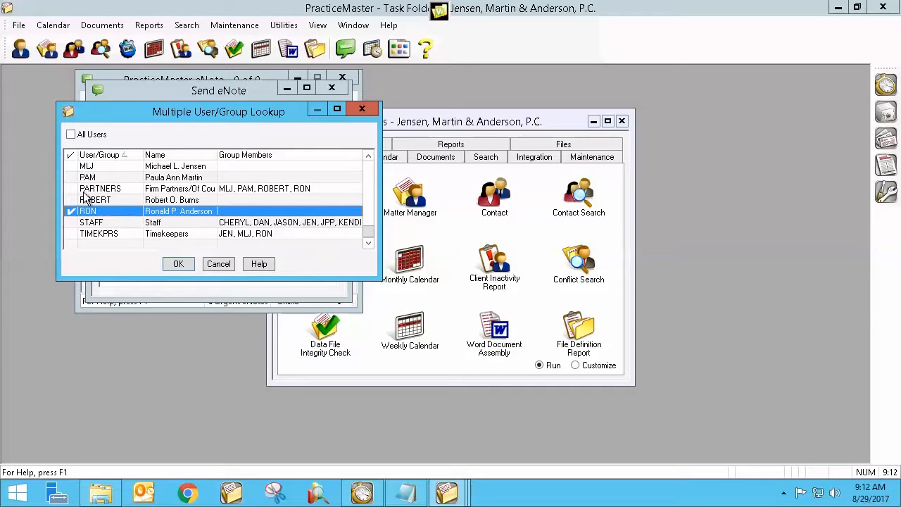
{"action": "left_click", "coordinate": [178, 263]}
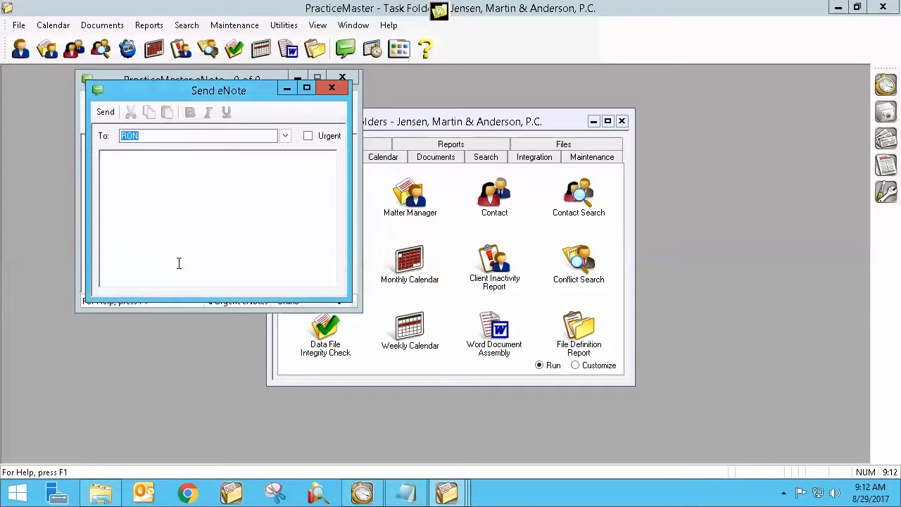
- Write 'Test eNote' as the message body and send it to RON
{"action": "left_click", "coordinate": [116, 169]}
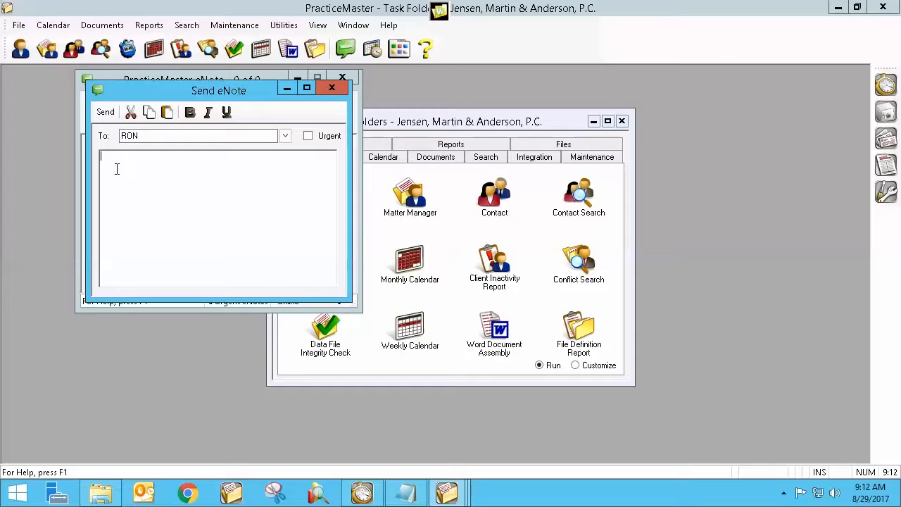
{"action": "type", "text": "Test e"}
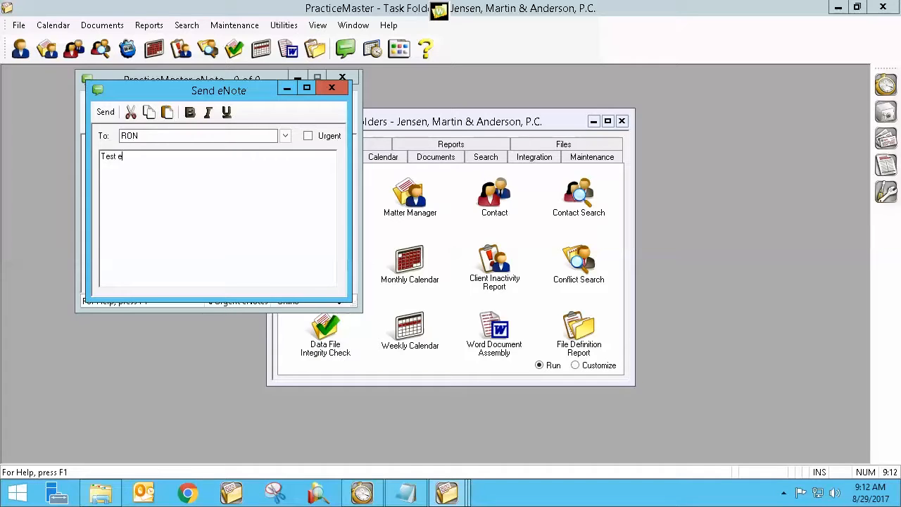
{"action": "type", "text": "Note"}
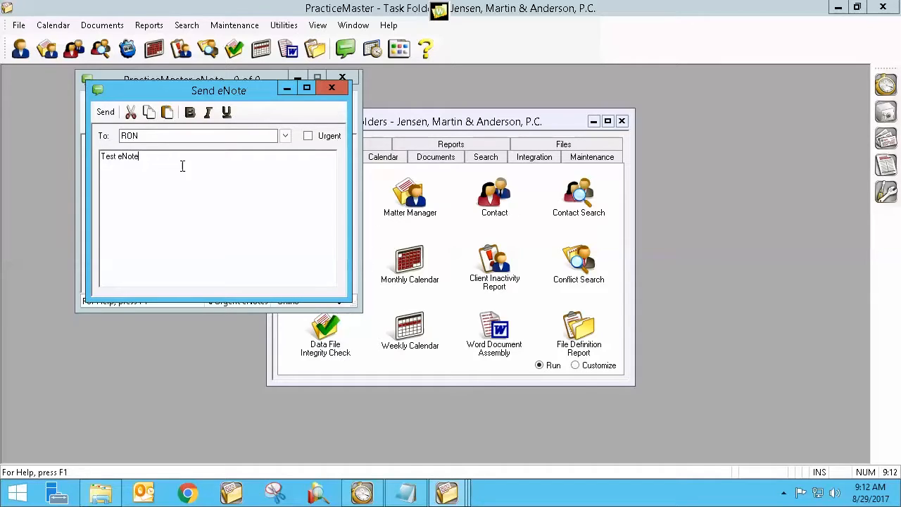
{"action": "left_click", "coordinate": [104, 112]}
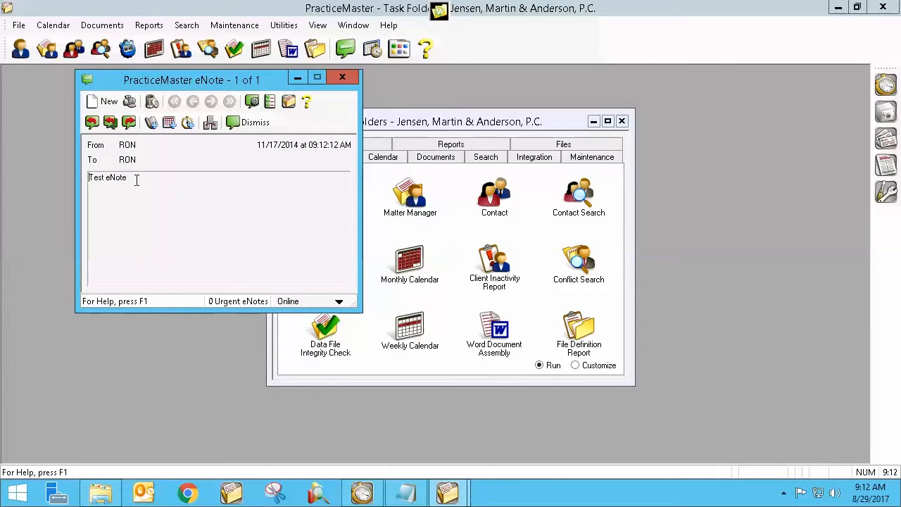
{"action": "mouse_move", "coordinate": [156, 216]}
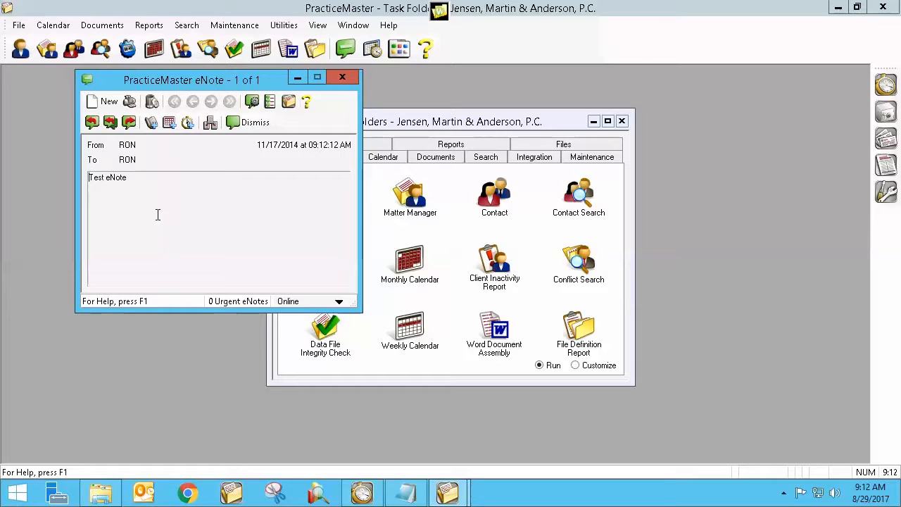
{"action": "mouse_move", "coordinate": [114, 203]}
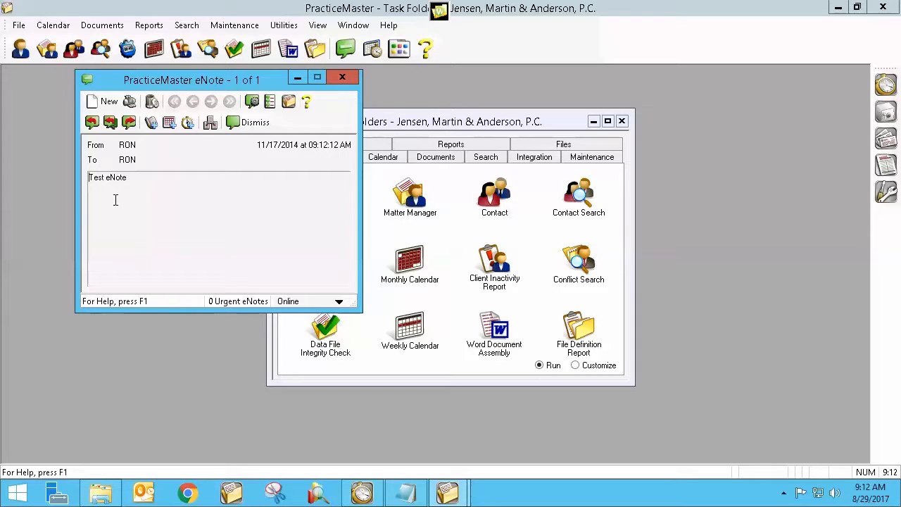
{"action": "mouse_move", "coordinate": [165, 192]}
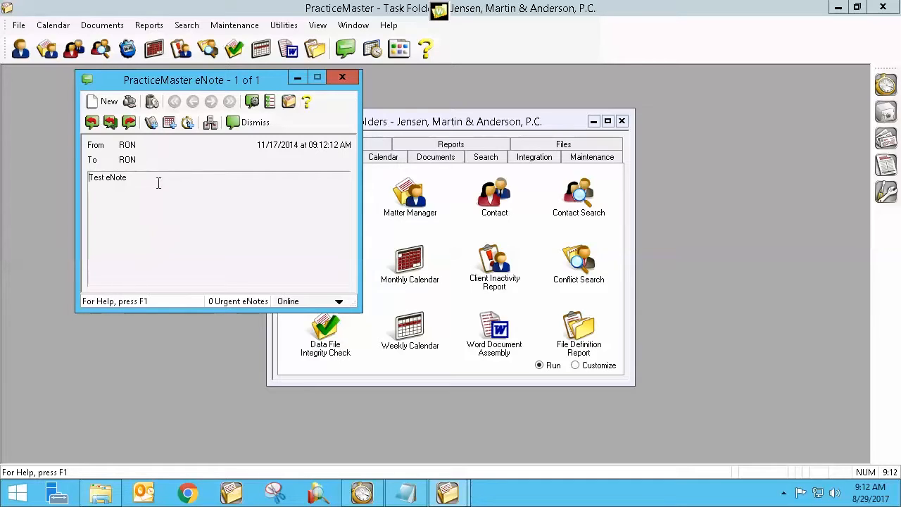
{"action": "mouse_move", "coordinate": [211, 189]}
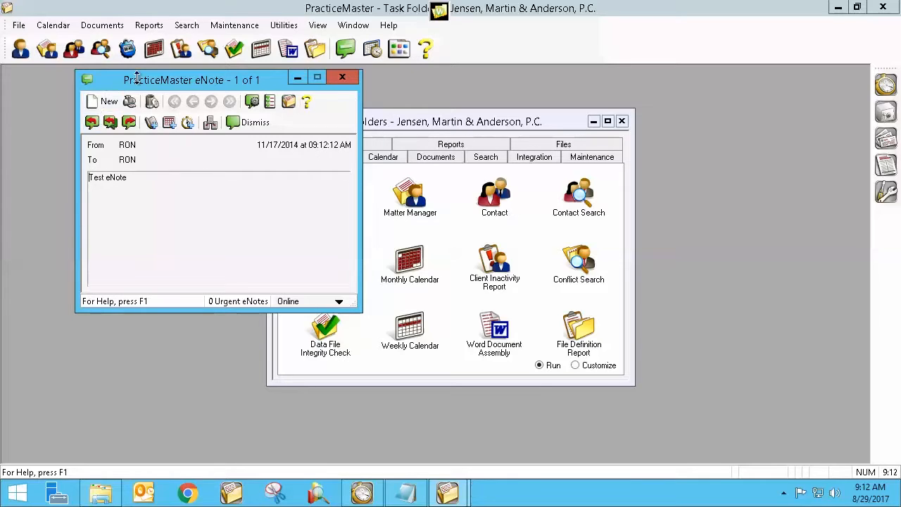
{"action": "mouse_move", "coordinate": [182, 87]}
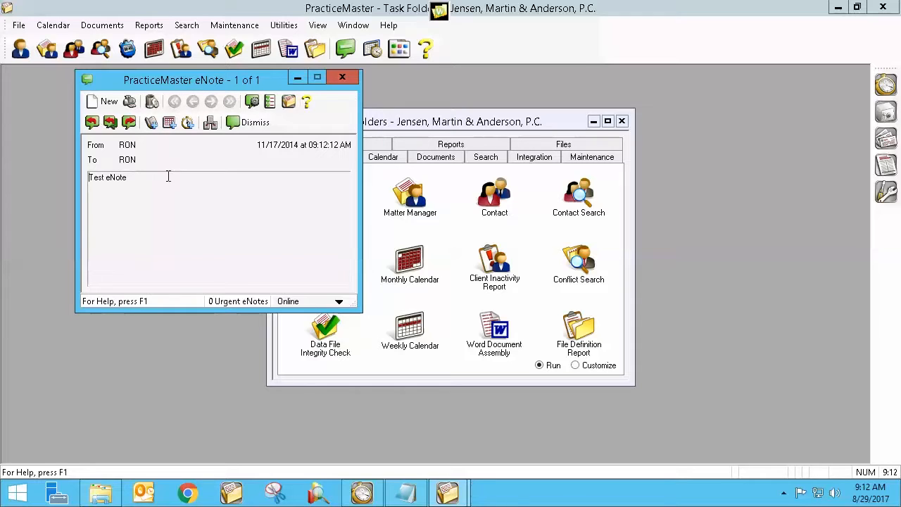
{"action": "mouse_move", "coordinate": [296, 78]}
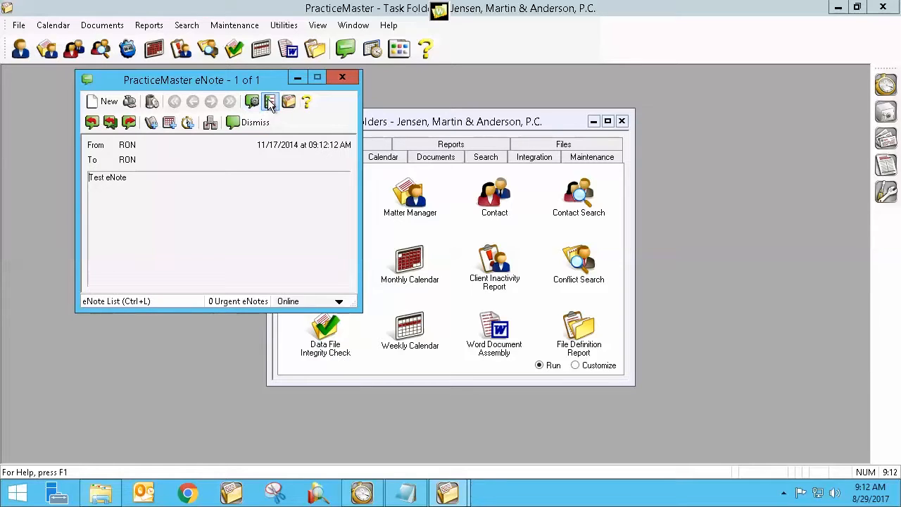
{"action": "mouse_move", "coordinate": [271, 101]}
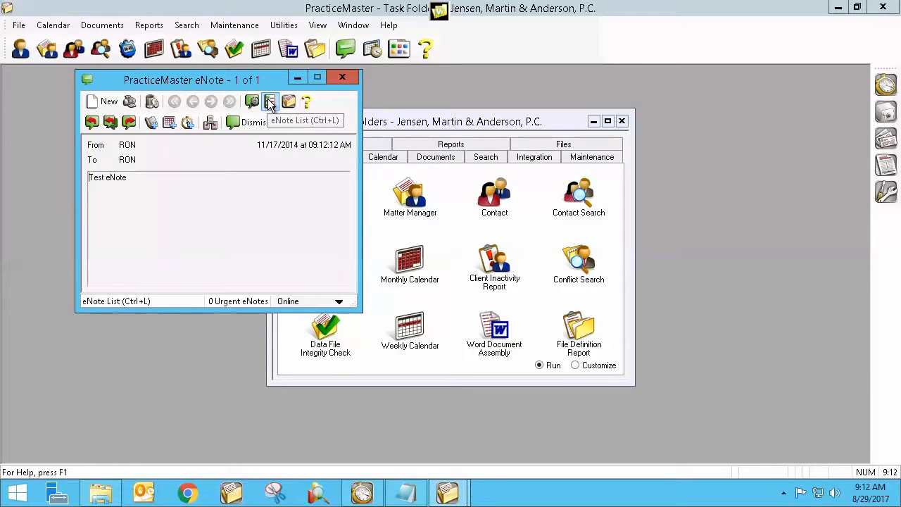
- Maximize the Task Folders window showing Client, Timer and Data File Integrity Check
{"action": "left_click", "coordinate": [270, 102]}
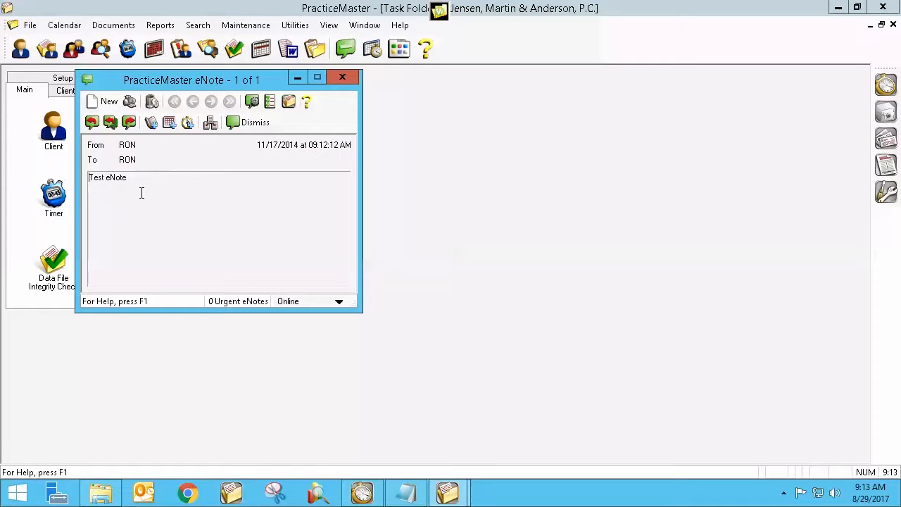
{"action": "mouse_move", "coordinate": [183, 206]}
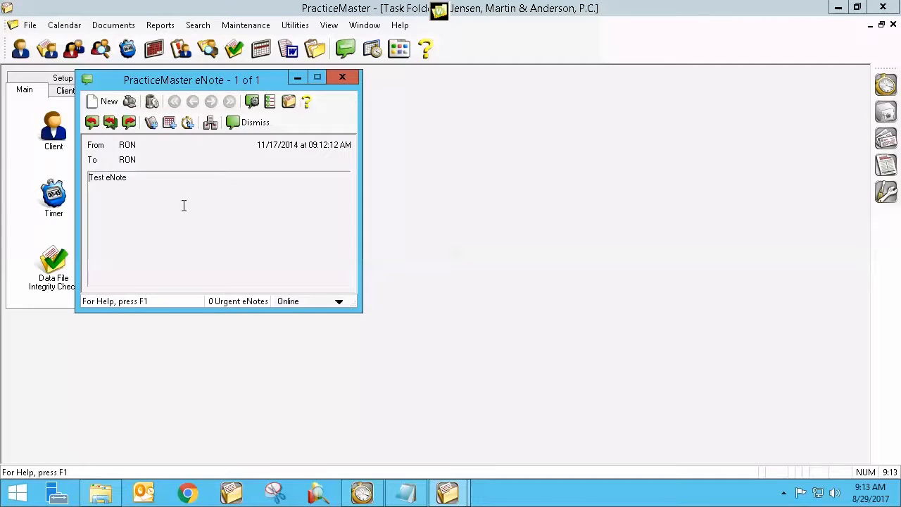
{"action": "mouse_move", "coordinate": [189, 121]}
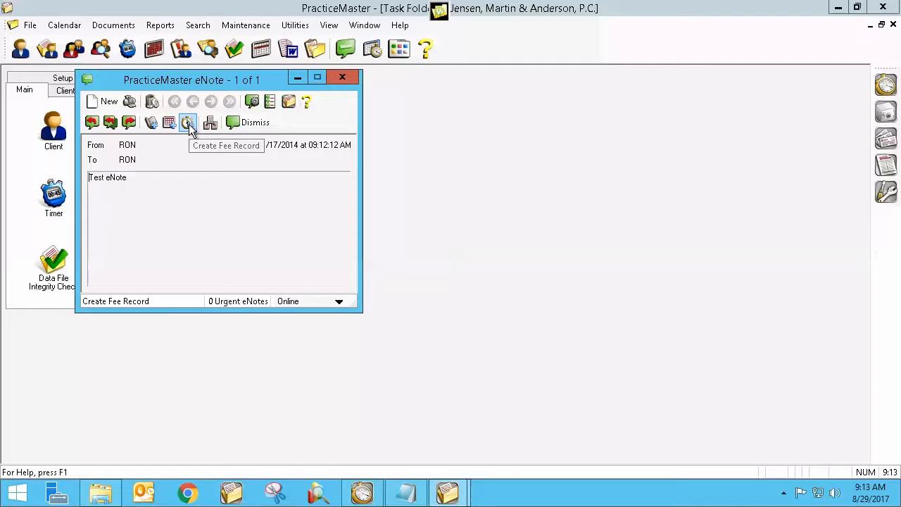
{"action": "mouse_move", "coordinate": [152, 123]}
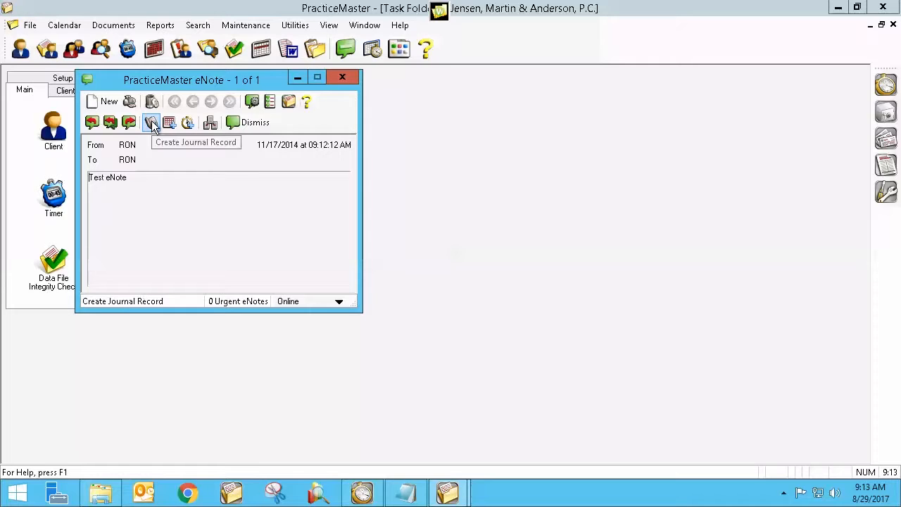
{"action": "mouse_move", "coordinate": [169, 123]}
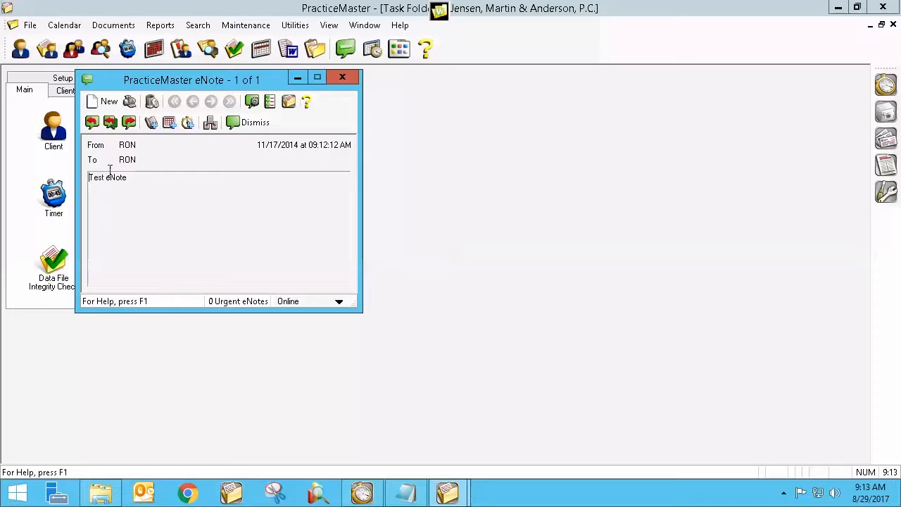
{"action": "mouse_move", "coordinate": [148, 140]}
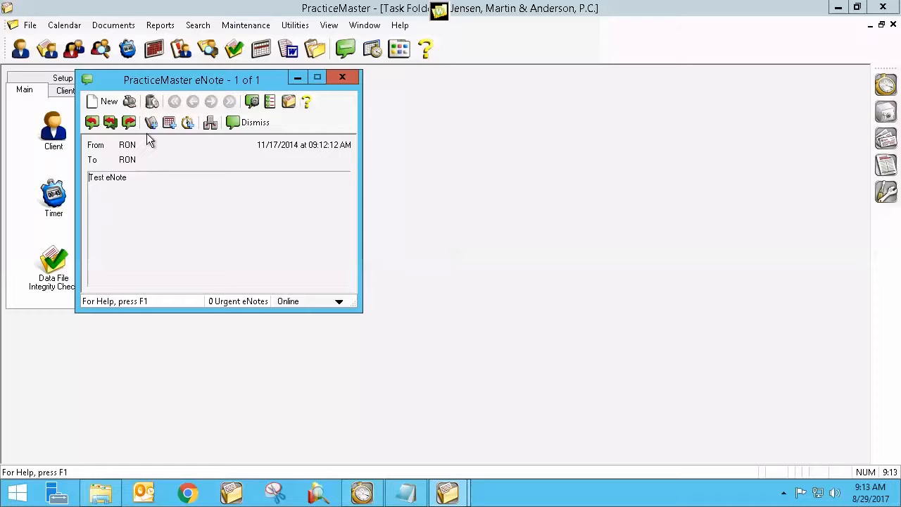
{"action": "mouse_move", "coordinate": [152, 101]}
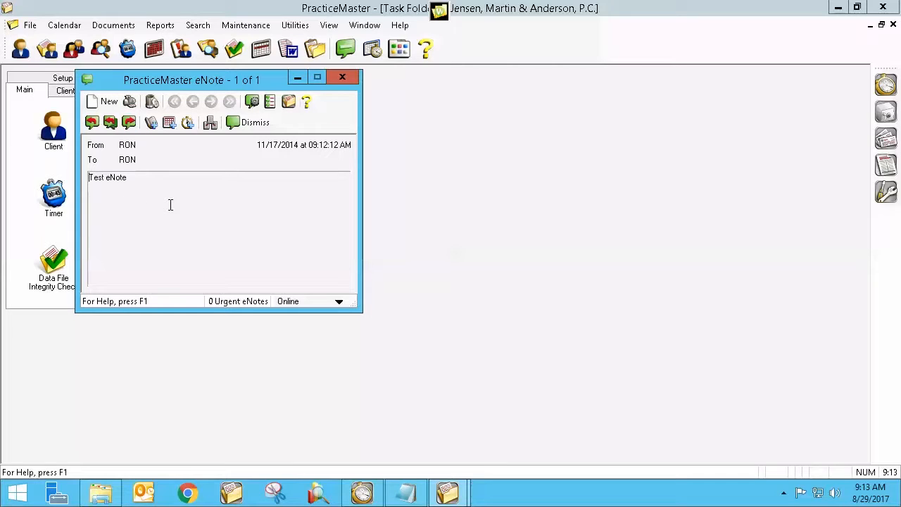
{"action": "mouse_move", "coordinate": [245, 180]}
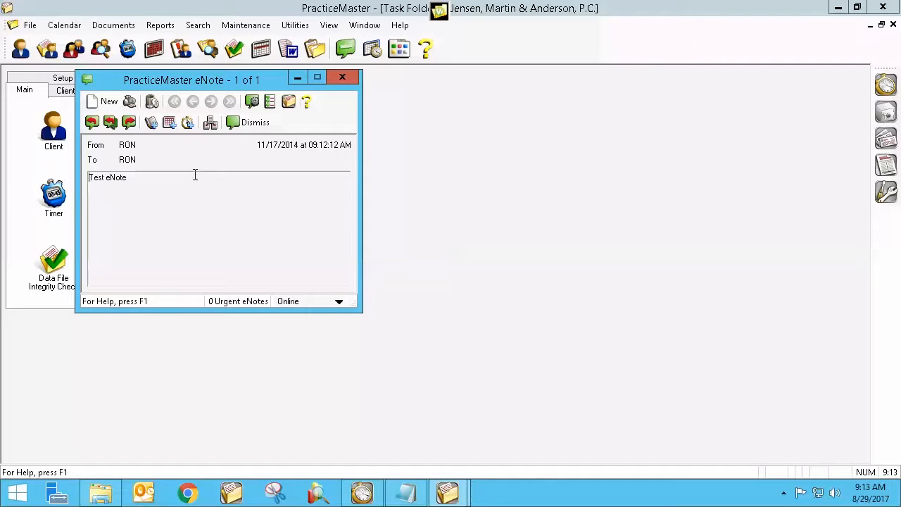
{"action": "mouse_move", "coordinate": [152, 206]}
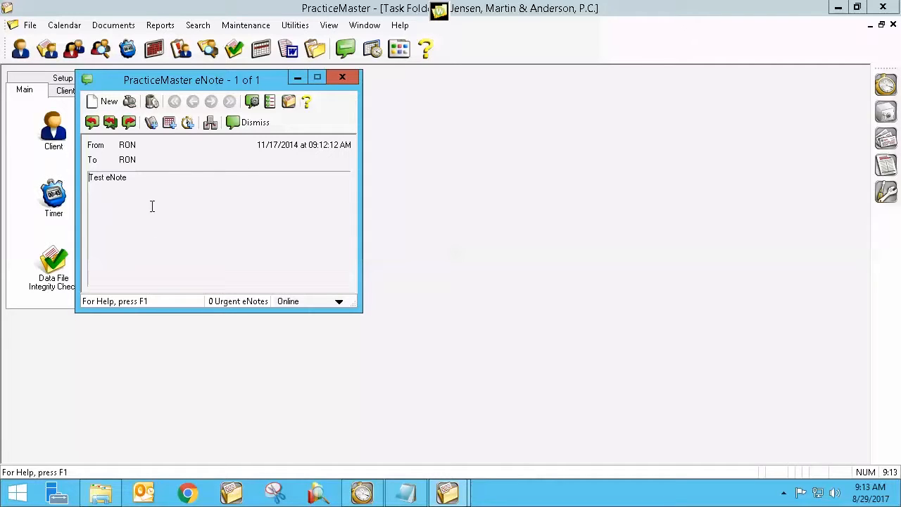
{"action": "mouse_move", "coordinate": [162, 168]}
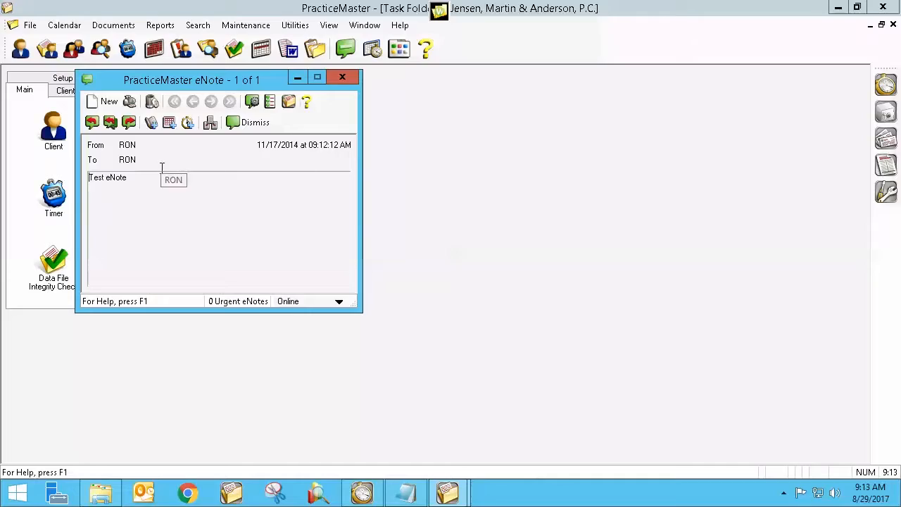